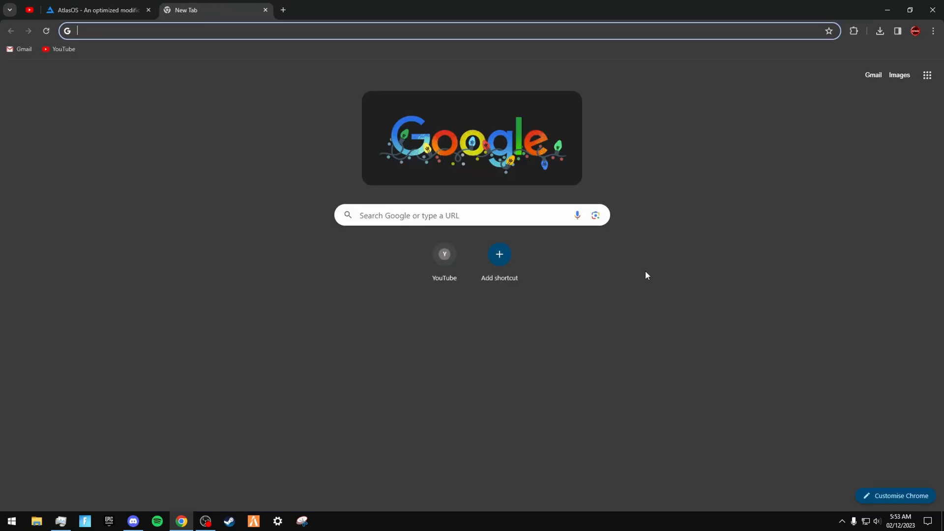
Step: Find the Microsoft Windows 11 page, choose the multi-edition ISO and confirm English international
type("windows 11")
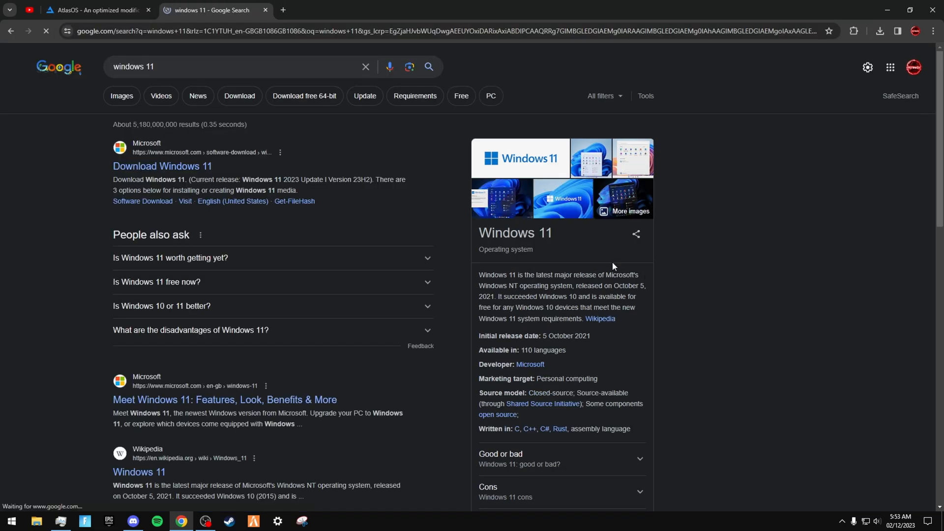
left_click(163, 167)
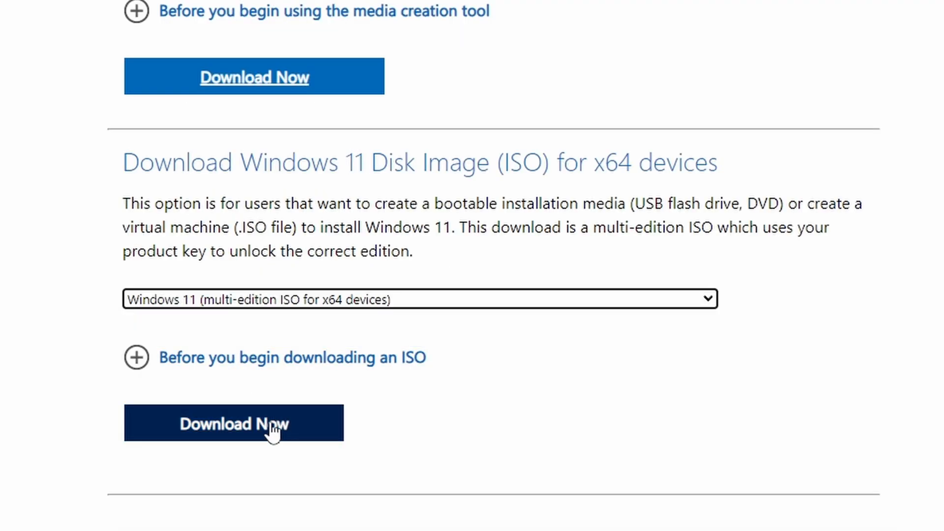
left_click(232, 422)
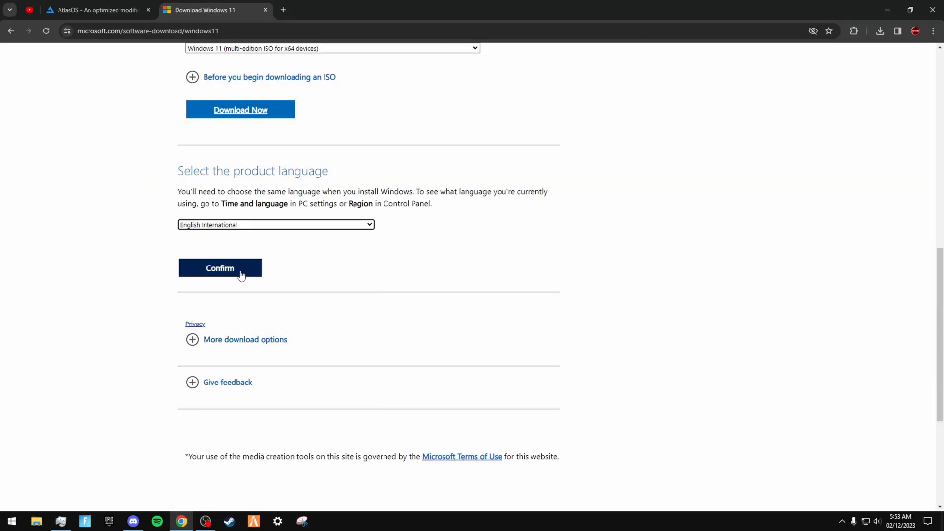
left_click(219, 267)
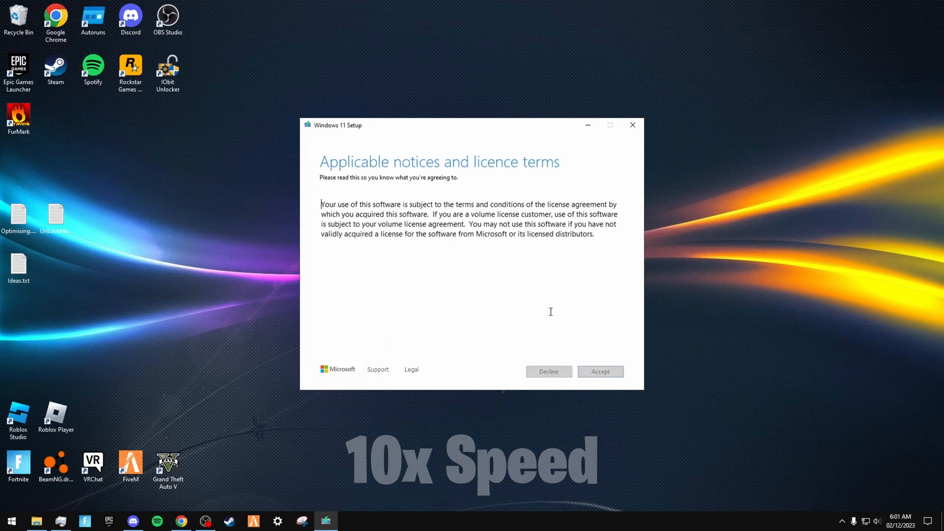
Step: Accept the licence terms and set the upgrade to keep personal files only, then continue
left_click(598, 371)
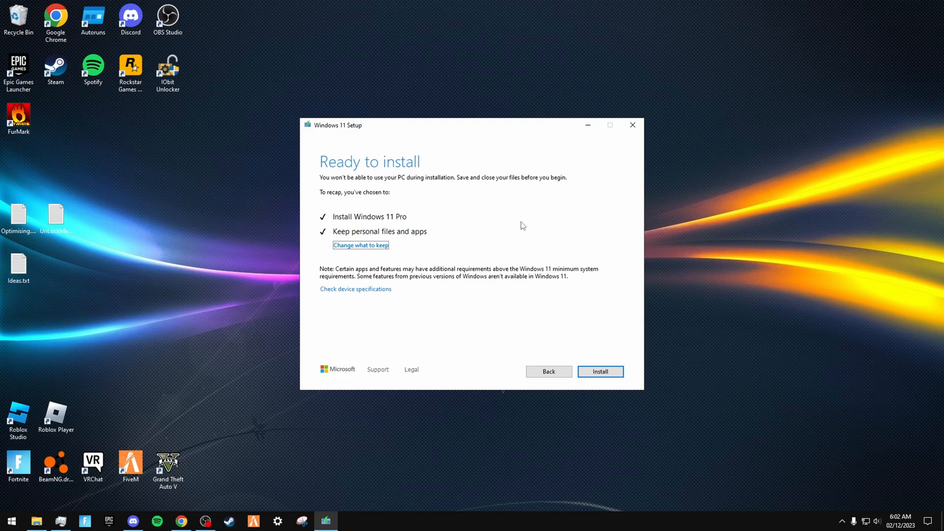
left_click(359, 245)
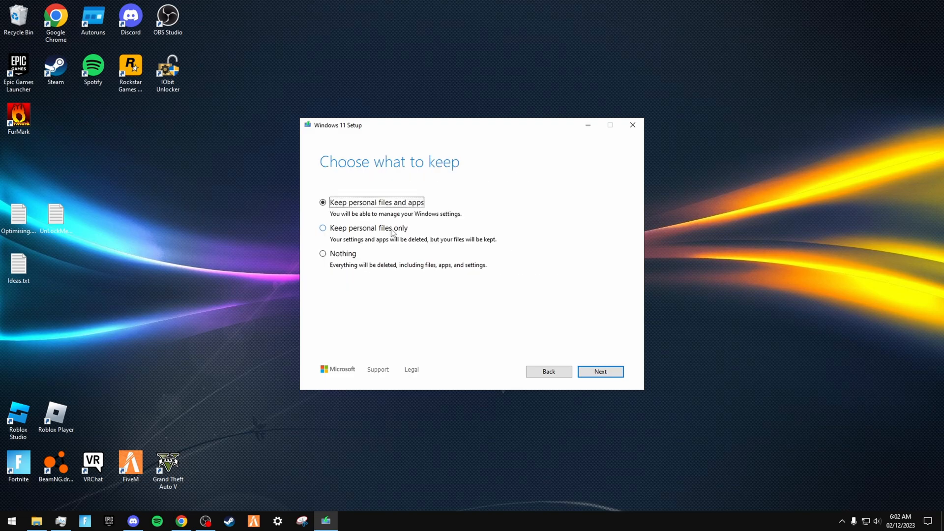
left_click(322, 227)
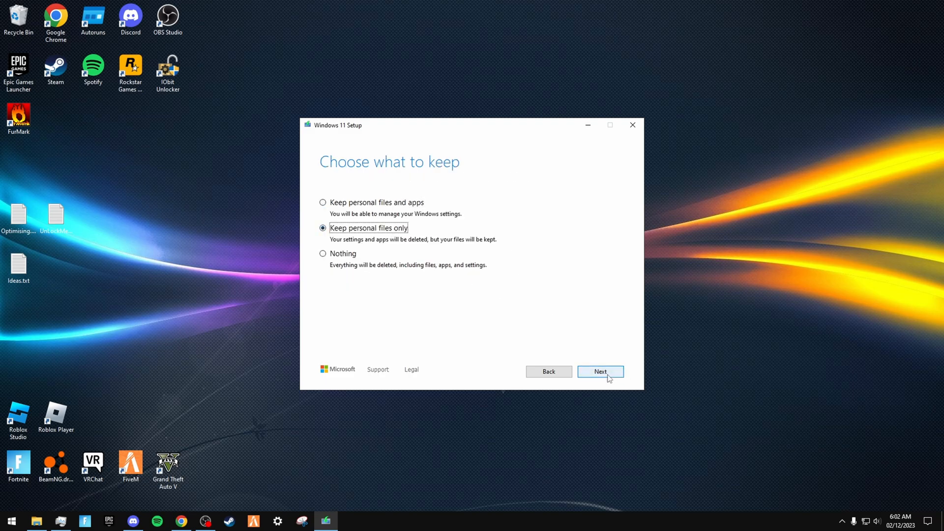
left_click(599, 372)
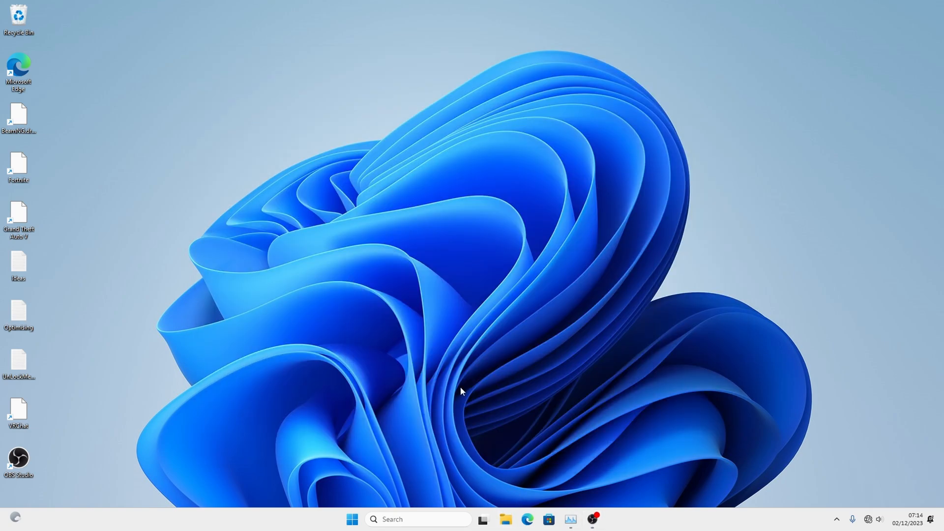
Step: Extract the downloaded archives from Downloads and bring up the AME Wizard Beta folder
left_click(481, 519)
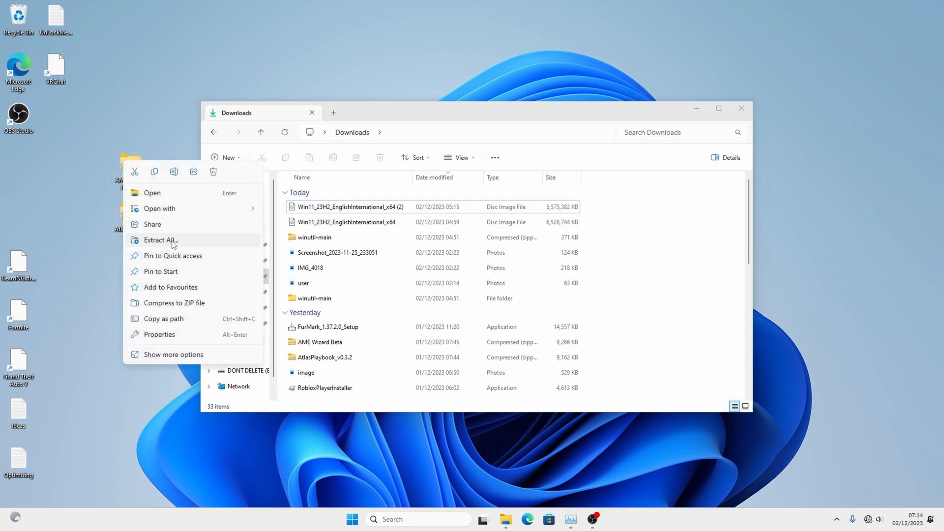
left_click(160, 240)
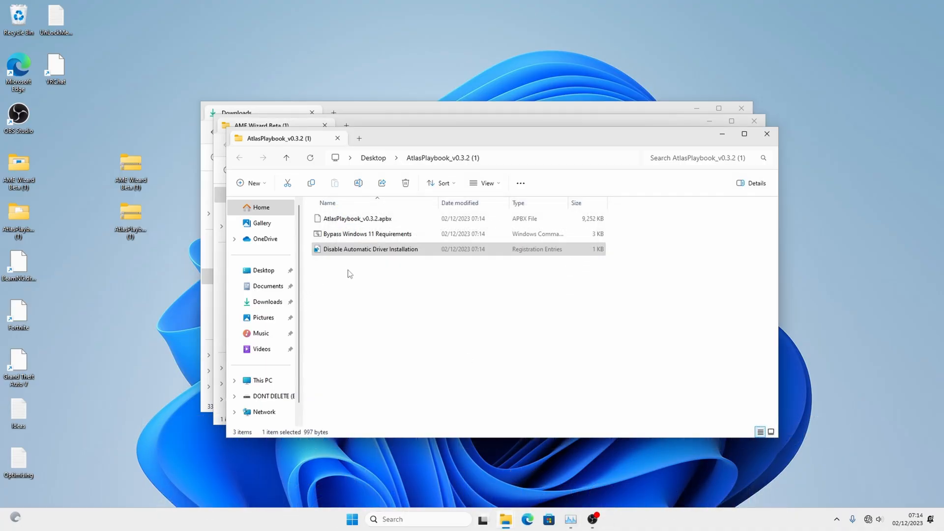
left_click(259, 124)
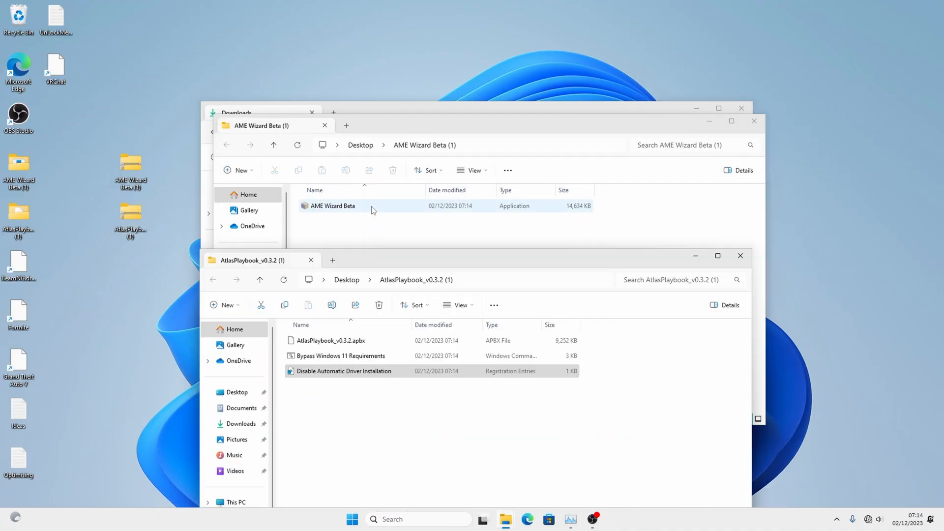
Step: Launch AME Wizard Beta, allowing the unverified app to run on the SmartScreen prompt
double_click(332, 205)
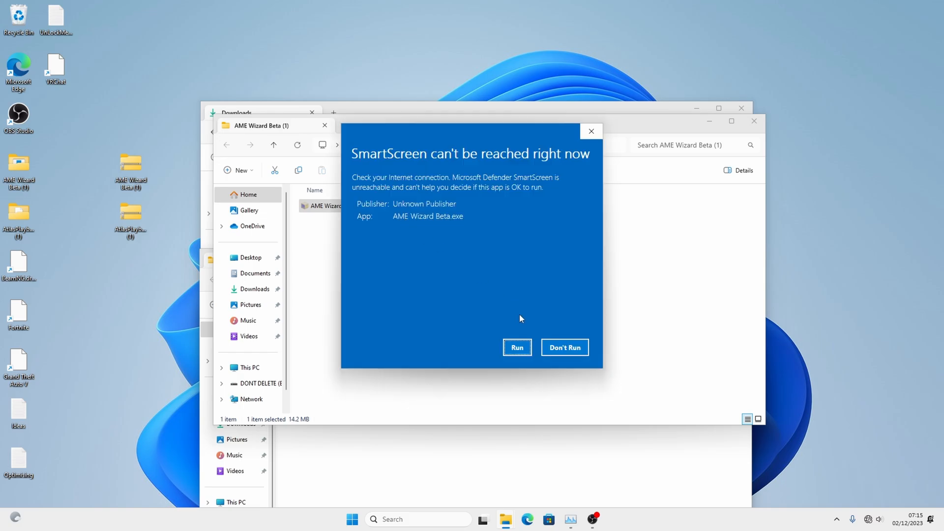
left_click(516, 347)
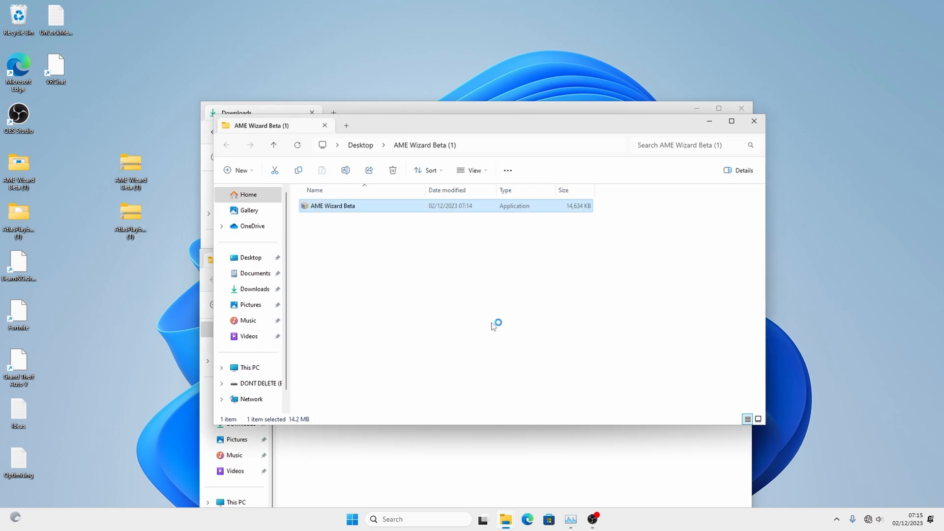
double_click(332, 206)
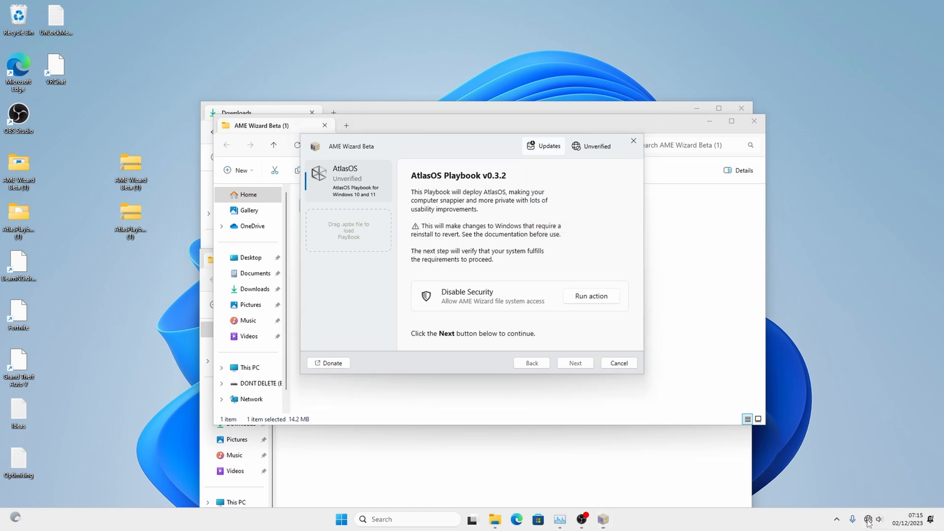
Step: Run the Disable Security step, review virus and threat protection, and close Windows Security
left_click(868, 519)
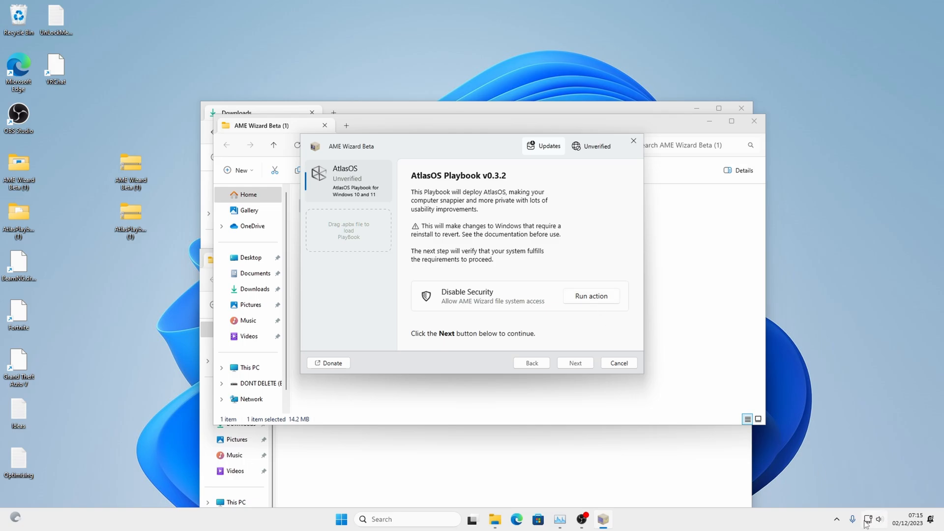
mouse_move(702, 385)
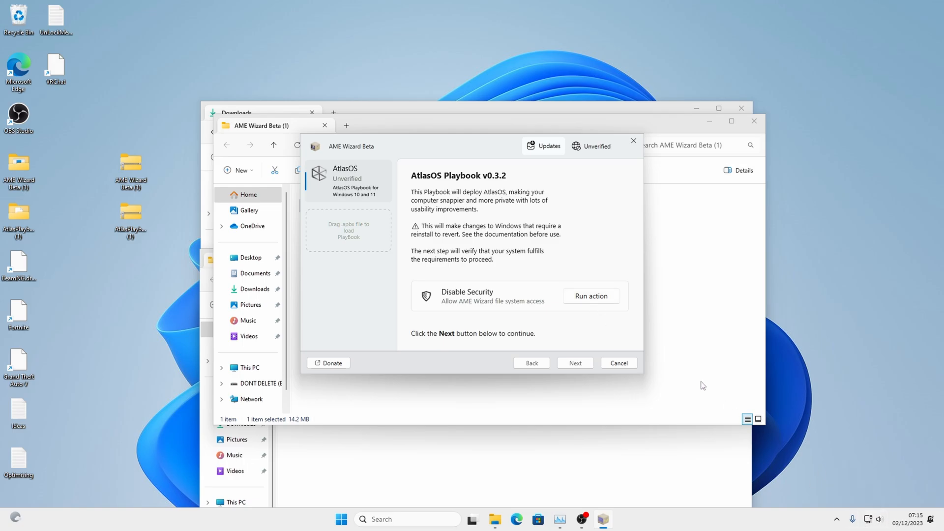
left_click(591, 296)
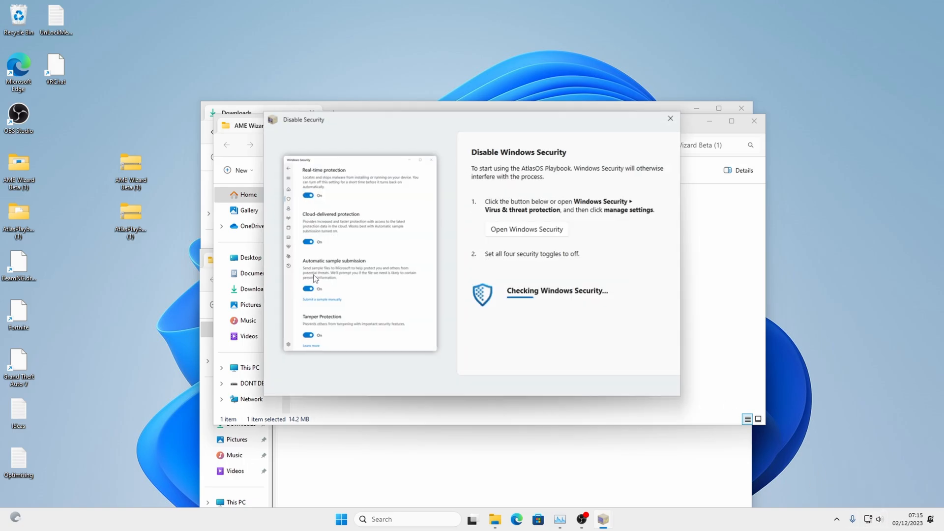
left_click(525, 229)
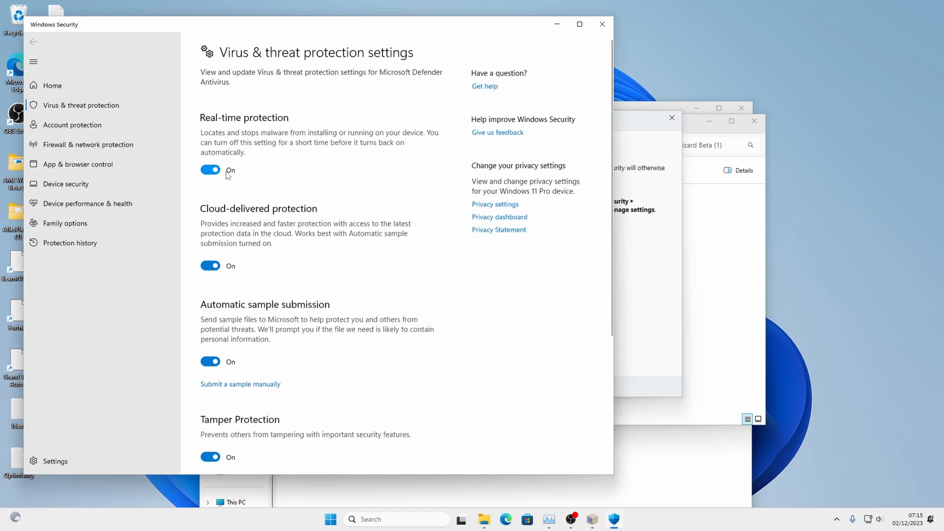
scroll("down", 3)
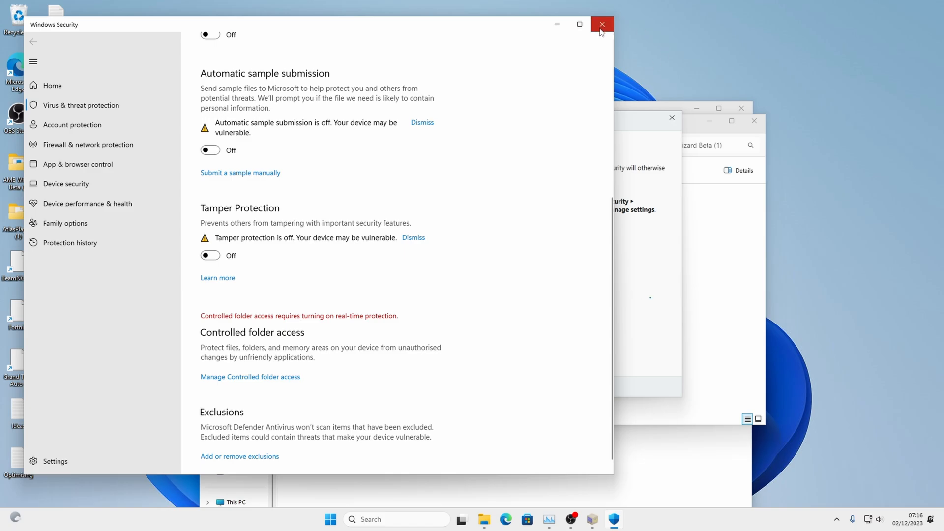
left_click(602, 23)
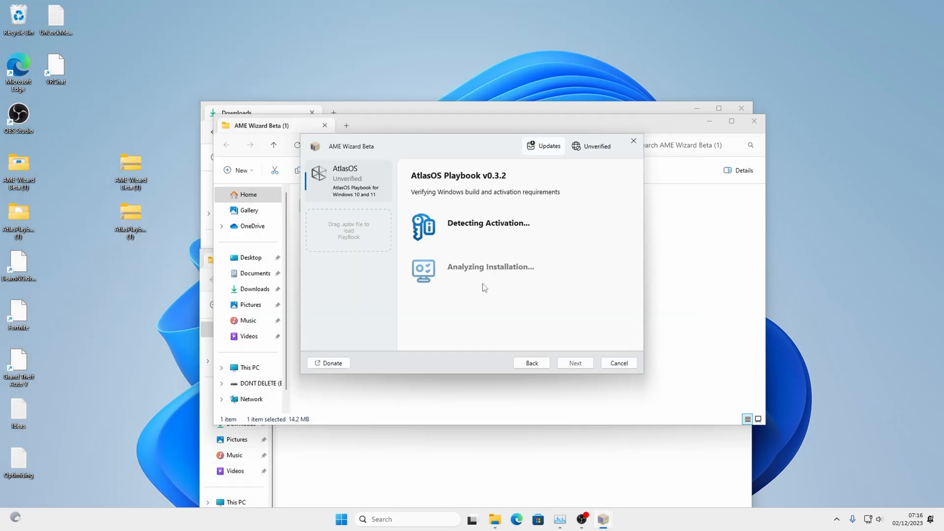
mouse_move(489, 278)
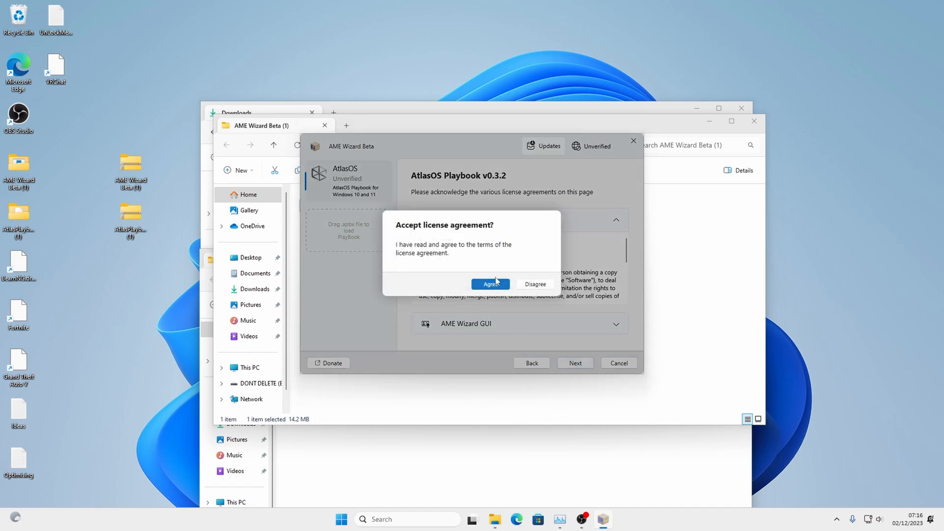
Step: Agree to the AtlasOS license and choose Disable Defender
left_click(489, 283)
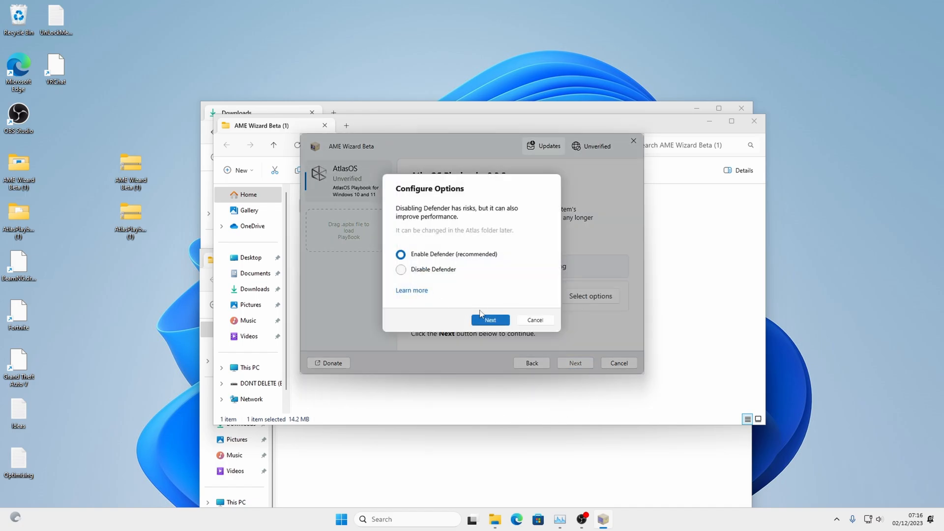
mouse_move(488, 276)
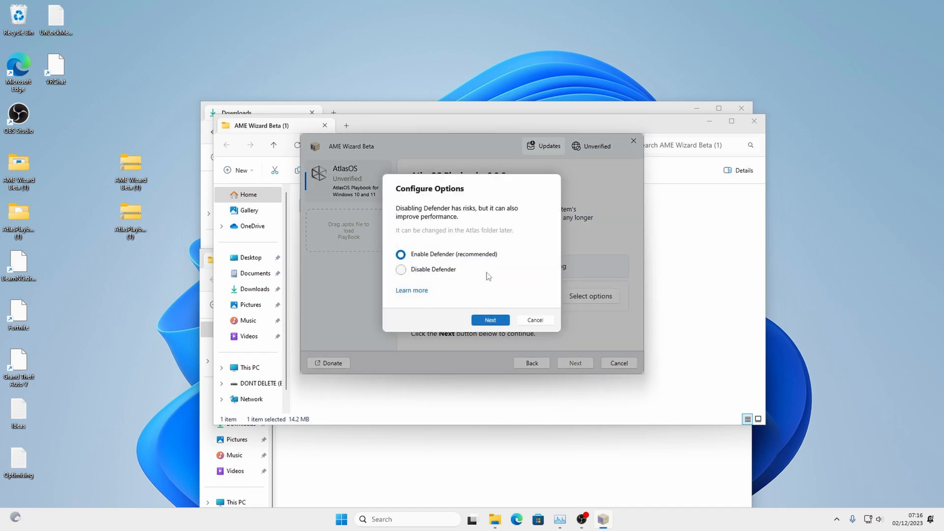
left_click(401, 269)
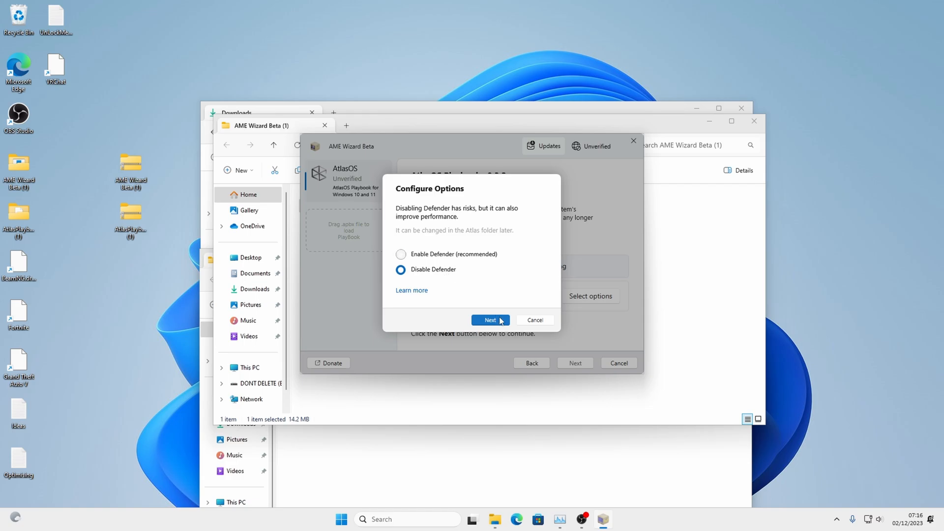
left_click(490, 319)
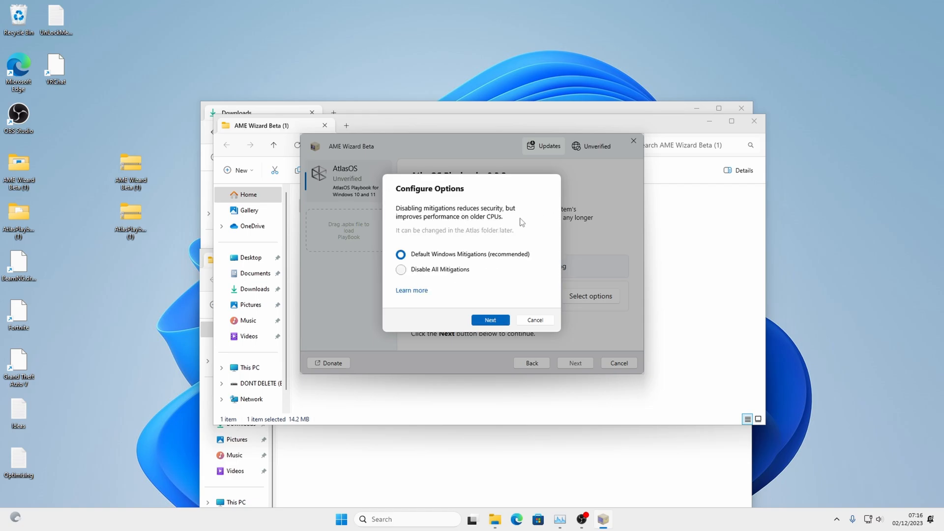
Step: Choose Disable All Mitigations and keep Windows Default core isolation
left_click(401, 269)
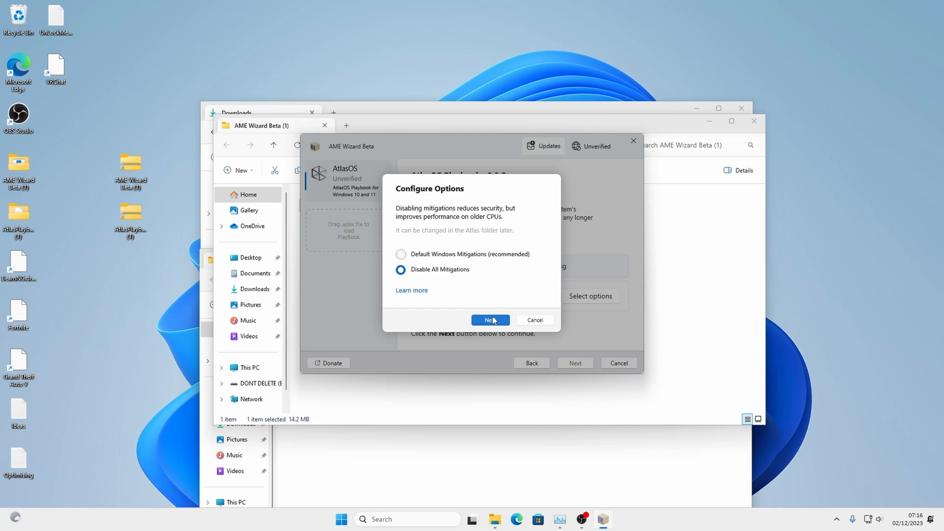
left_click(490, 320)
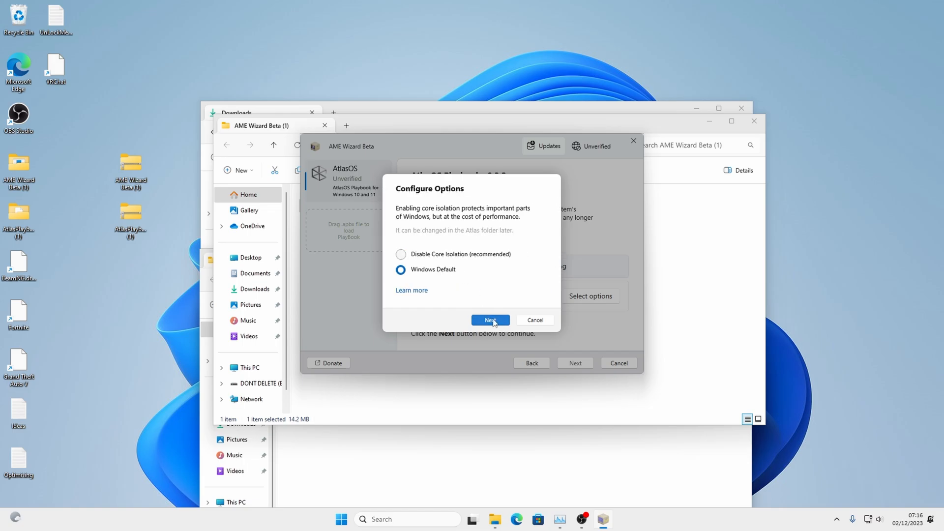
left_click(490, 320)
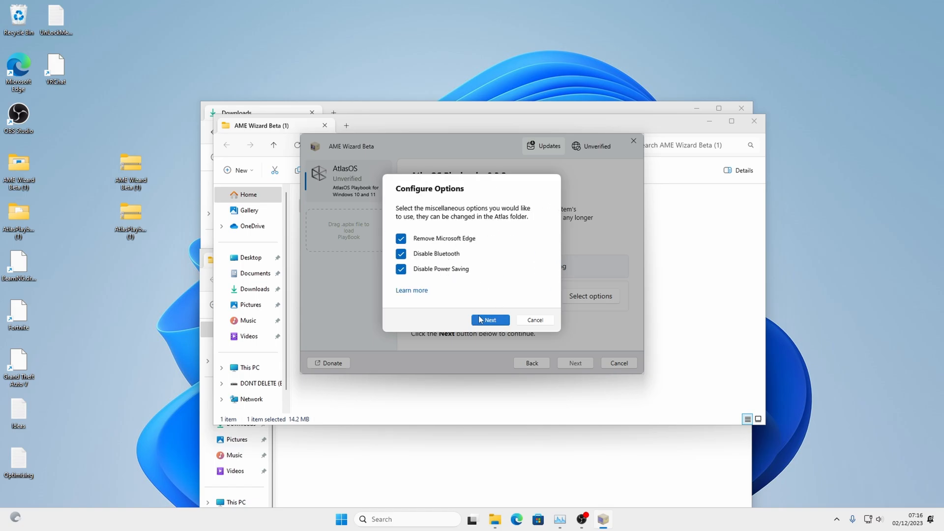
Step: Keep Remove Edge, Disable Bluetooth and Disable Power Saving checked and proceed to the browser choice
left_click(490, 320)
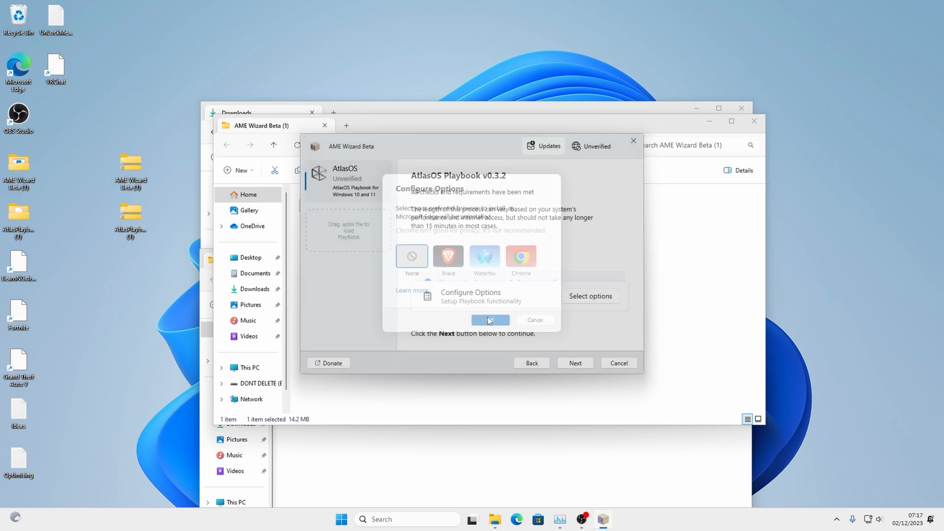
left_click(489, 319)
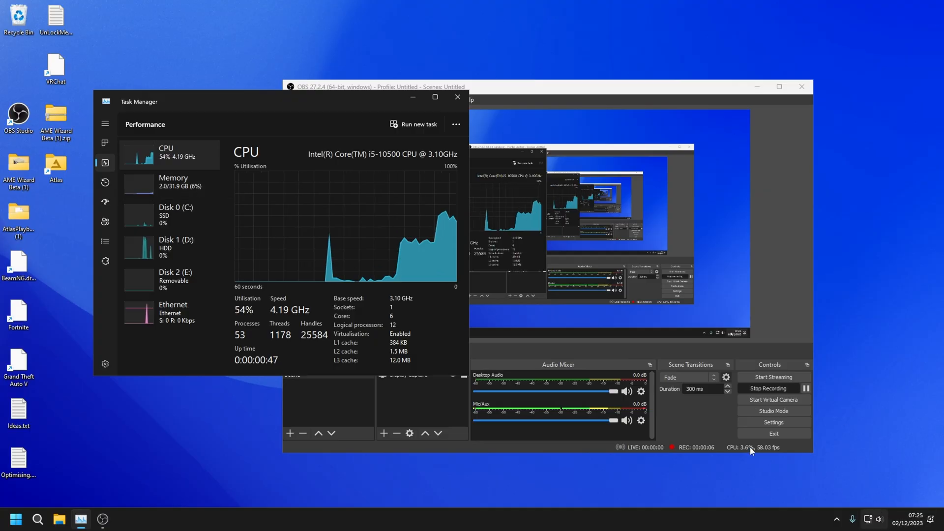
mouse_move(205, 187)
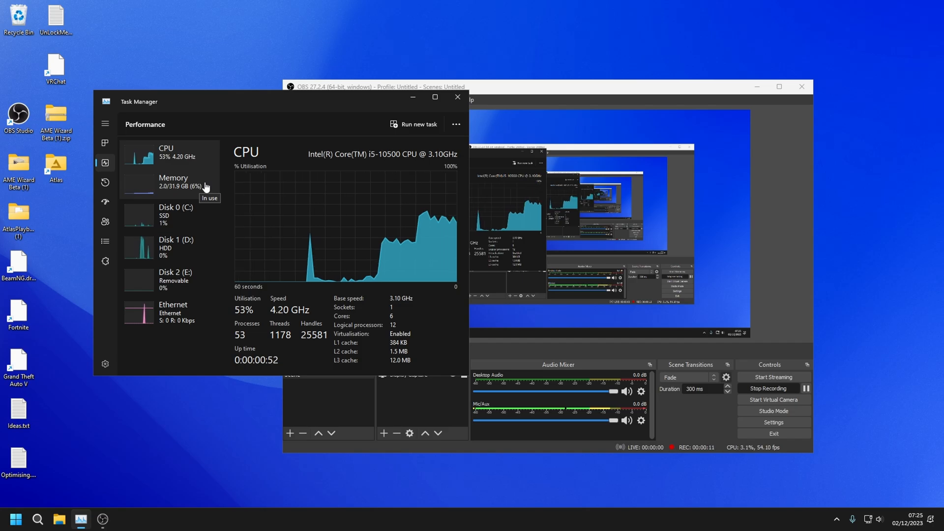
Step: Review the process list, then the Performance memory and CPU graphs in Task Manager
left_click(173, 181)
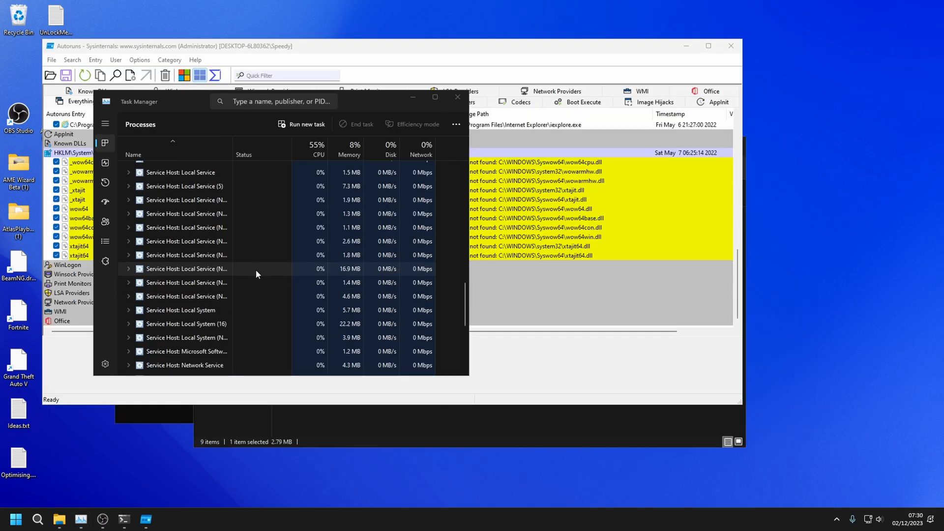
scroll("down", 3)
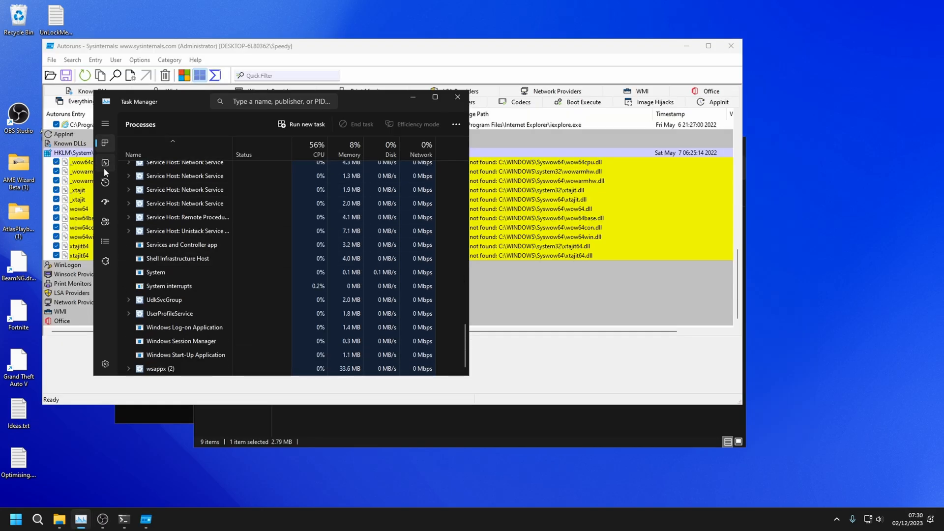
left_click(105, 164)
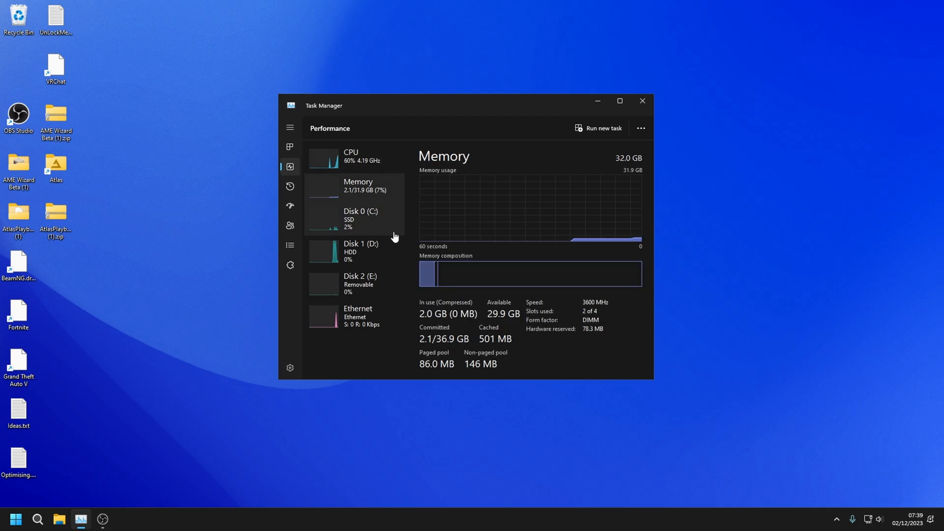
left_click(350, 156)
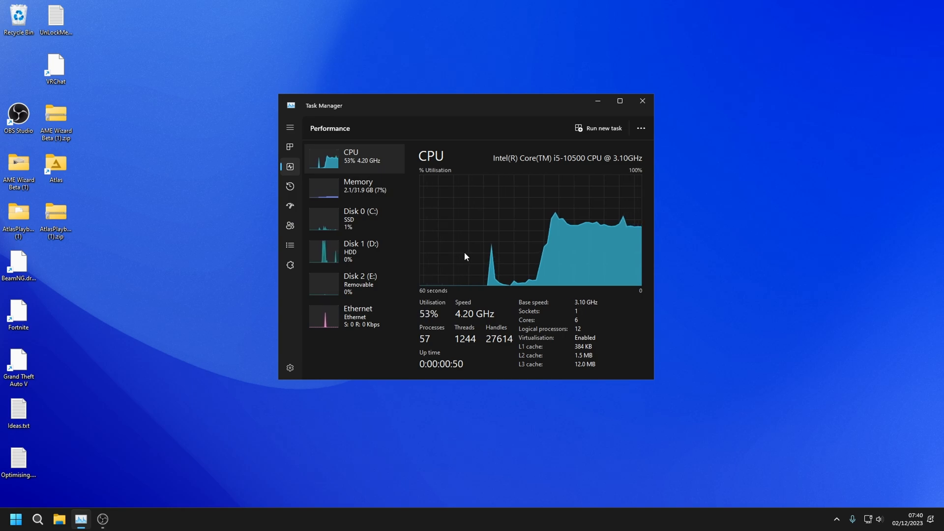
mouse_move(523, 225)
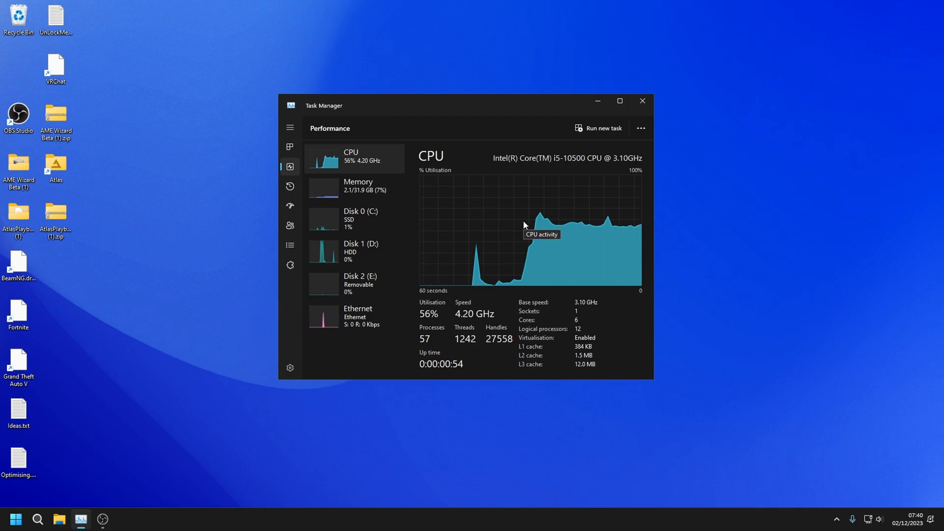